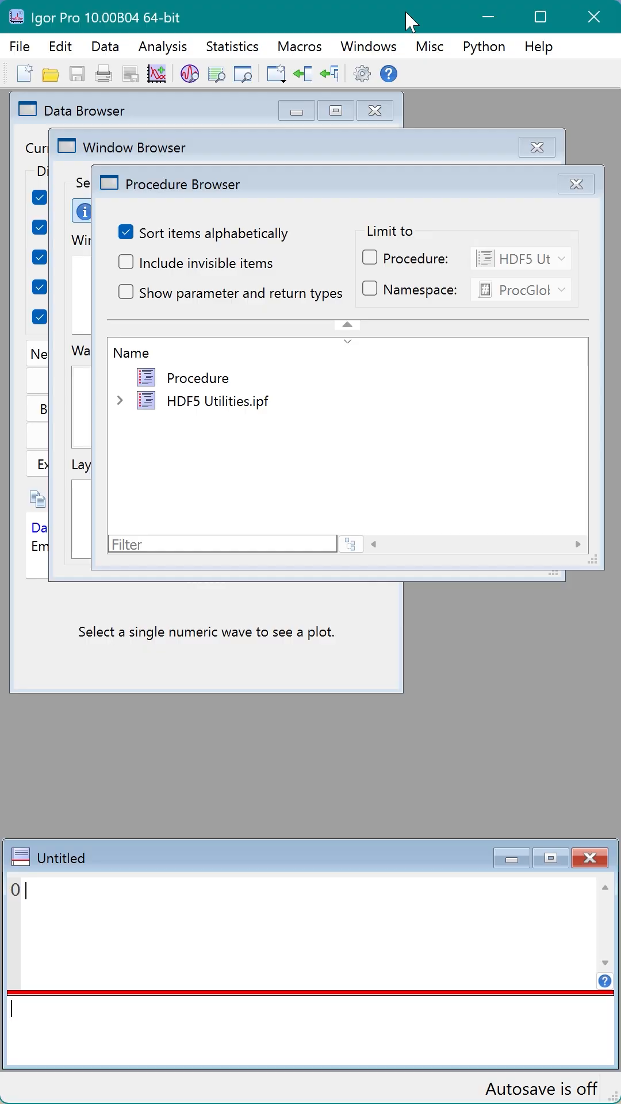
{"action": "mouse_move", "coordinate": [495, 65]}
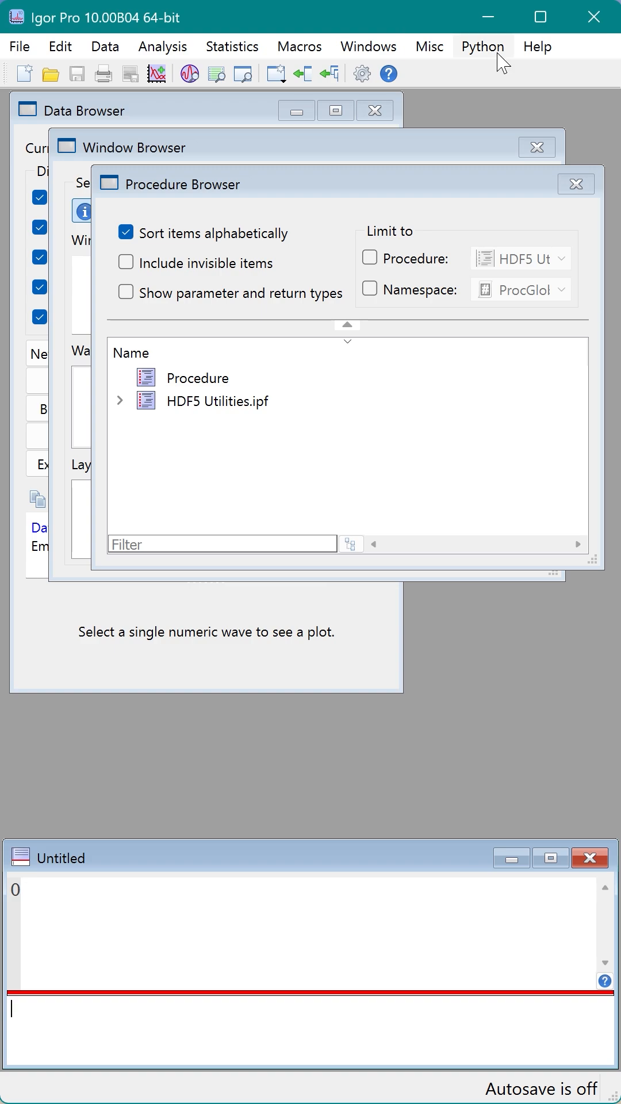
Attempt to start the Python console and dismiss the interpreter-not-configured warning.
{"action": "left_click", "coordinate": [483, 46]}
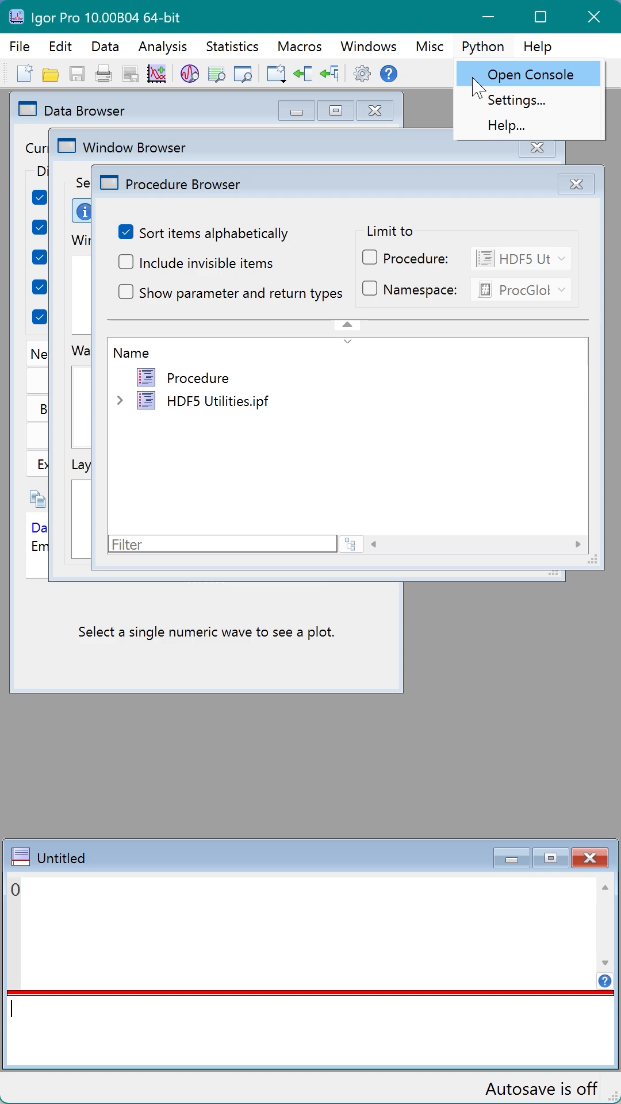
{"action": "left_click", "coordinate": [529, 74]}
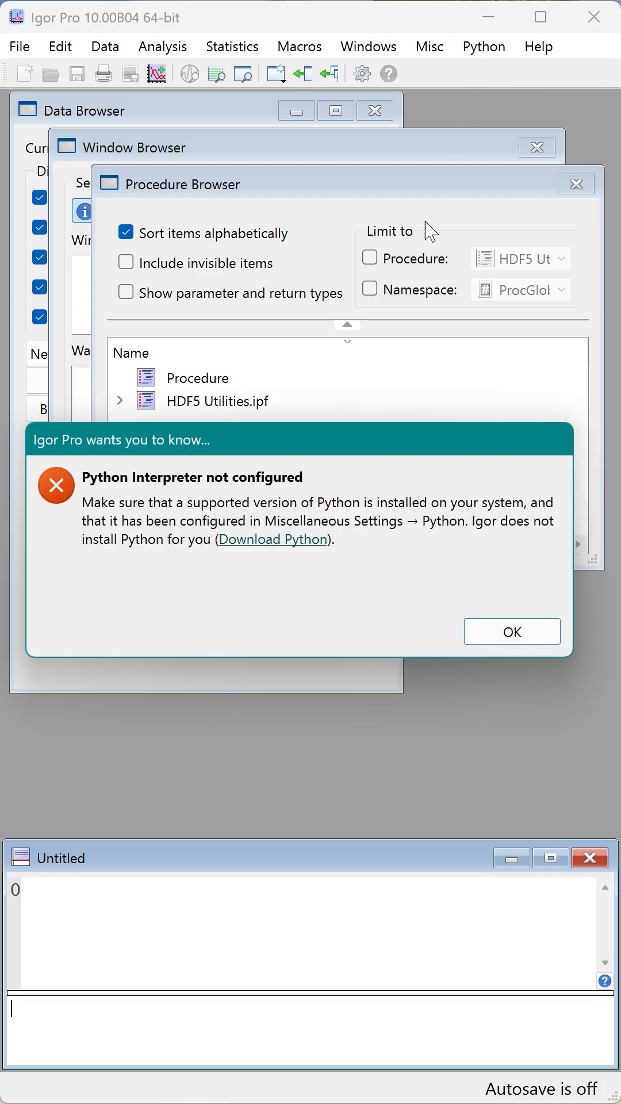
{"action": "mouse_move", "coordinate": [405, 587]}
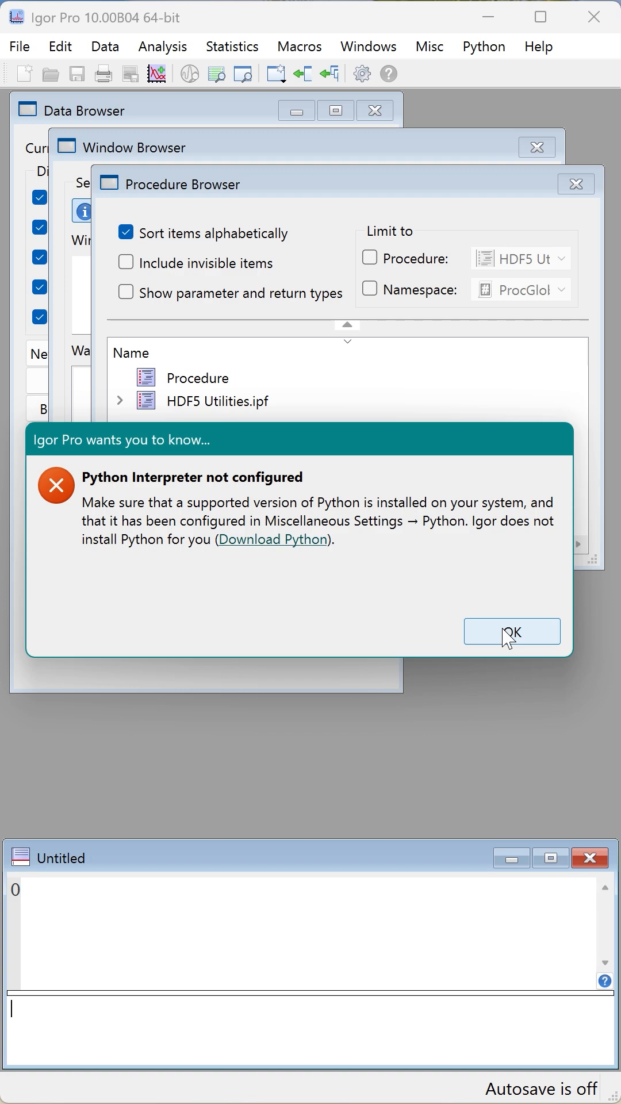
{"action": "left_click", "coordinate": [511, 631]}
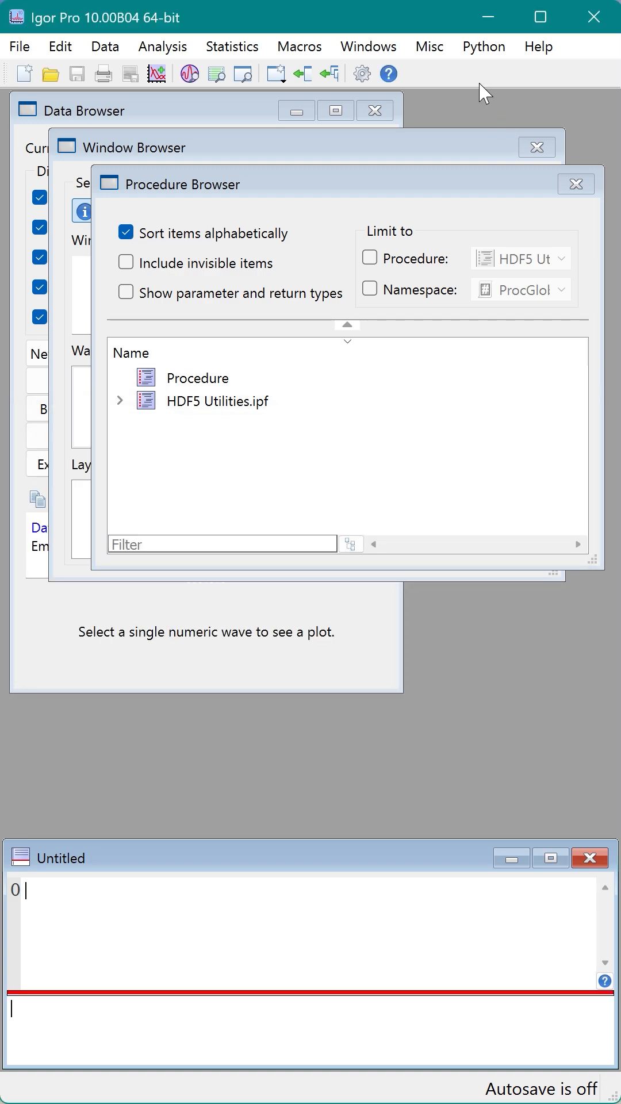
Check the Python category in Miscellaneous Settings, then close it unchanged.
{"action": "left_click", "coordinate": [428, 46]}
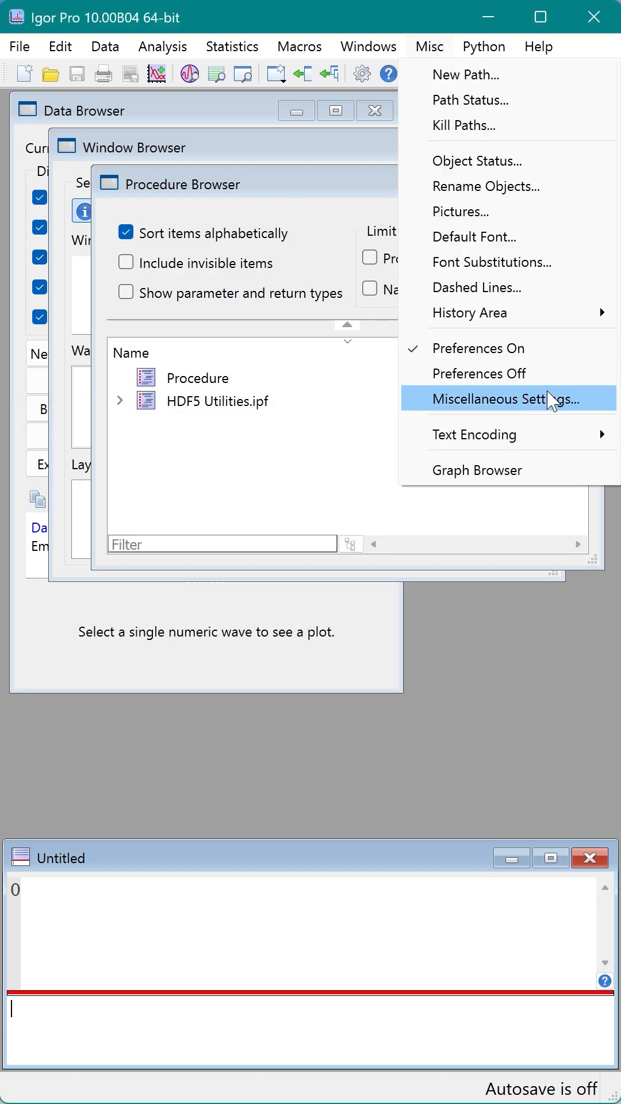
{"action": "mouse_move", "coordinate": [575, 412]}
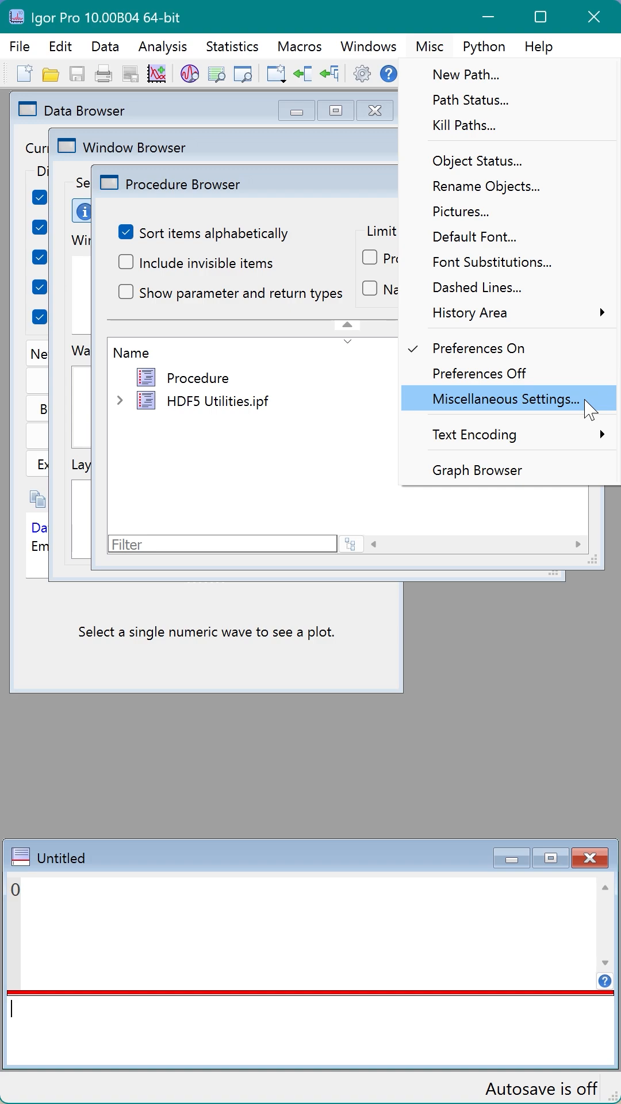
{"action": "left_click", "coordinate": [506, 399]}
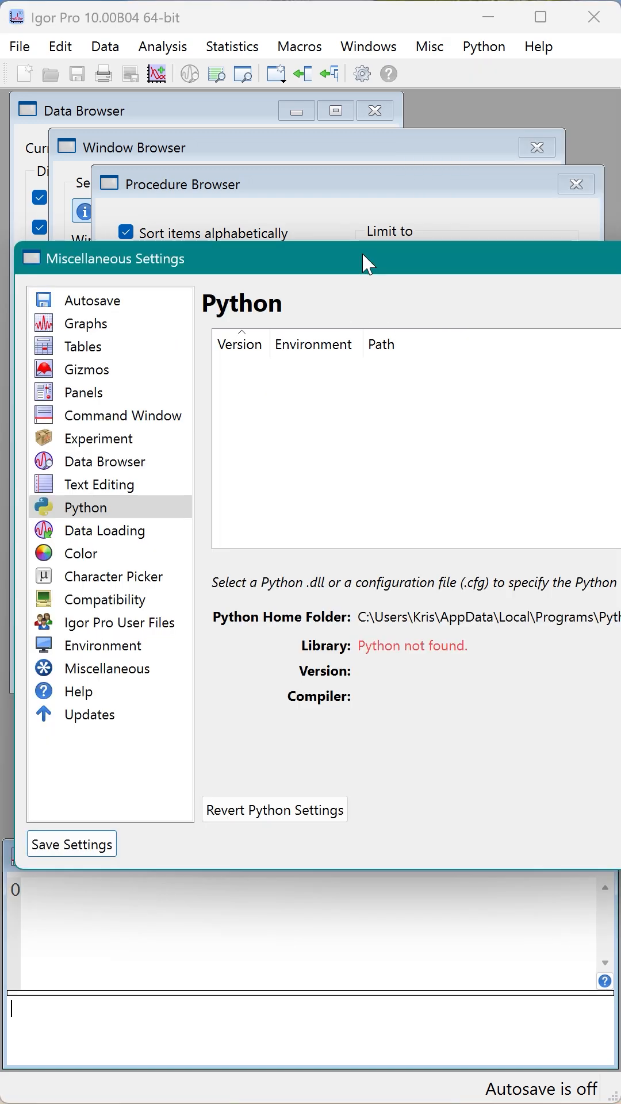
{"action": "mouse_move", "coordinate": [138, 514]}
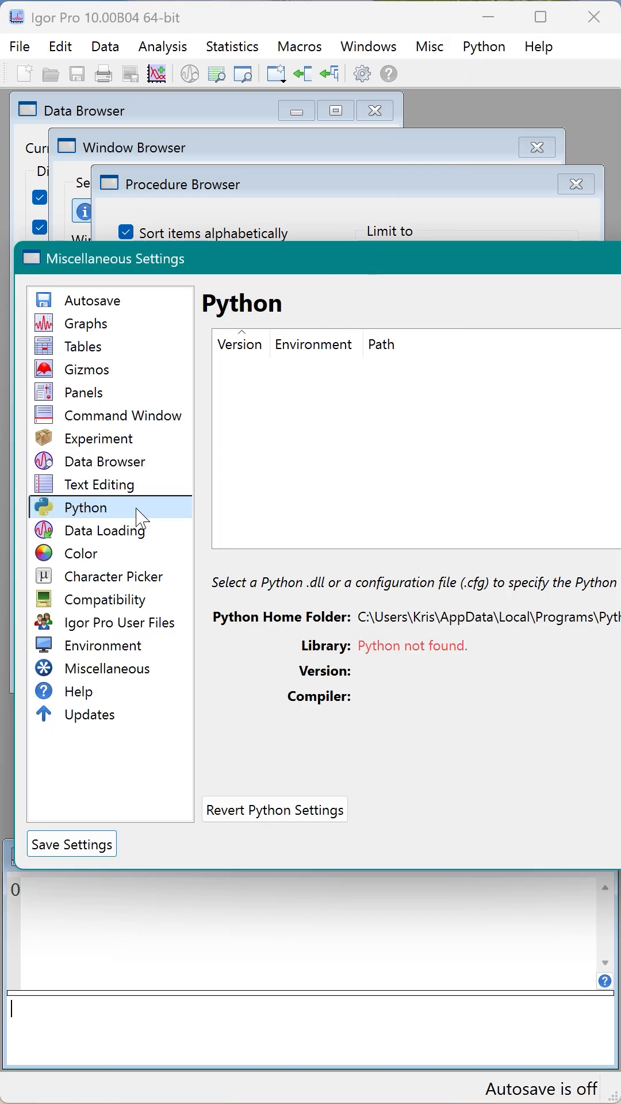
{"action": "mouse_move", "coordinate": [460, 665]}
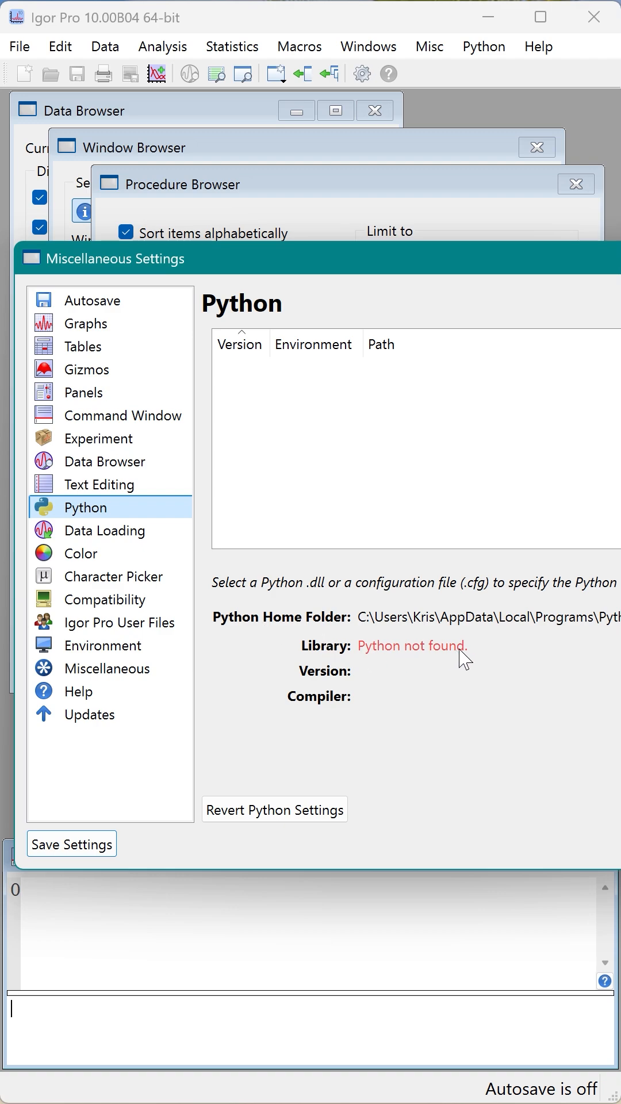
{"action": "mouse_move", "coordinate": [385, 673]}
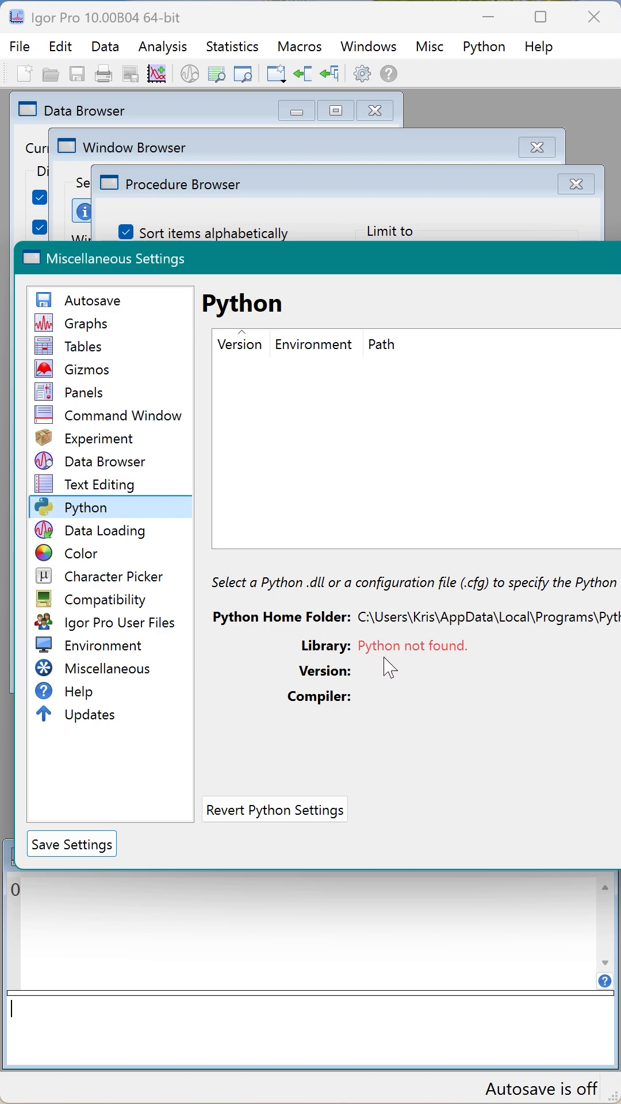
{"action": "mouse_move", "coordinate": [454, 398]}
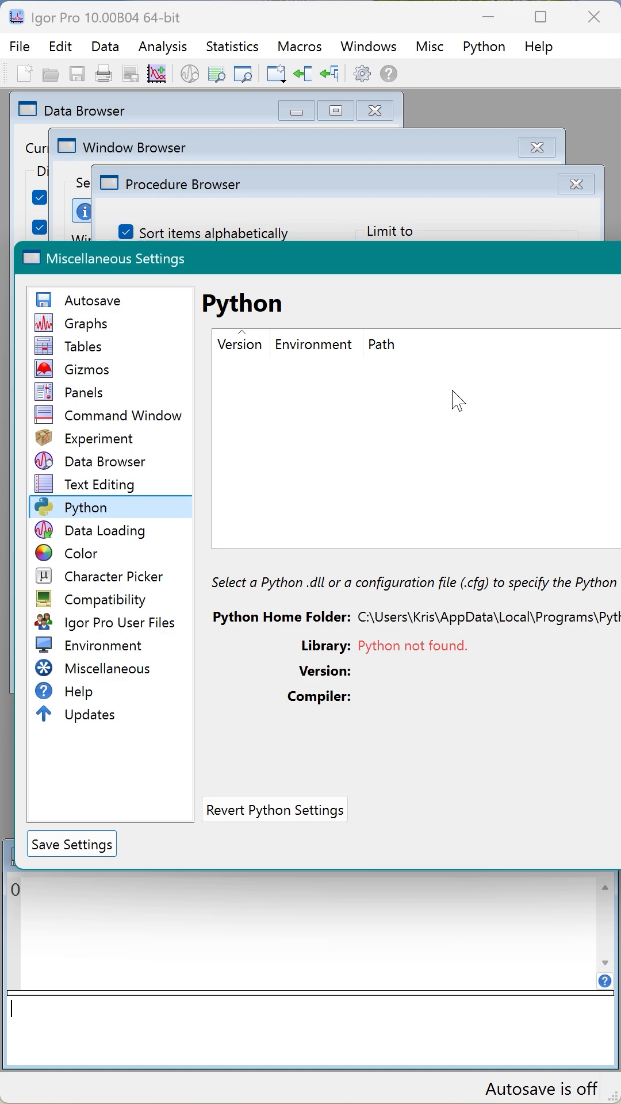
{"action": "mouse_move", "coordinate": [441, 310]}
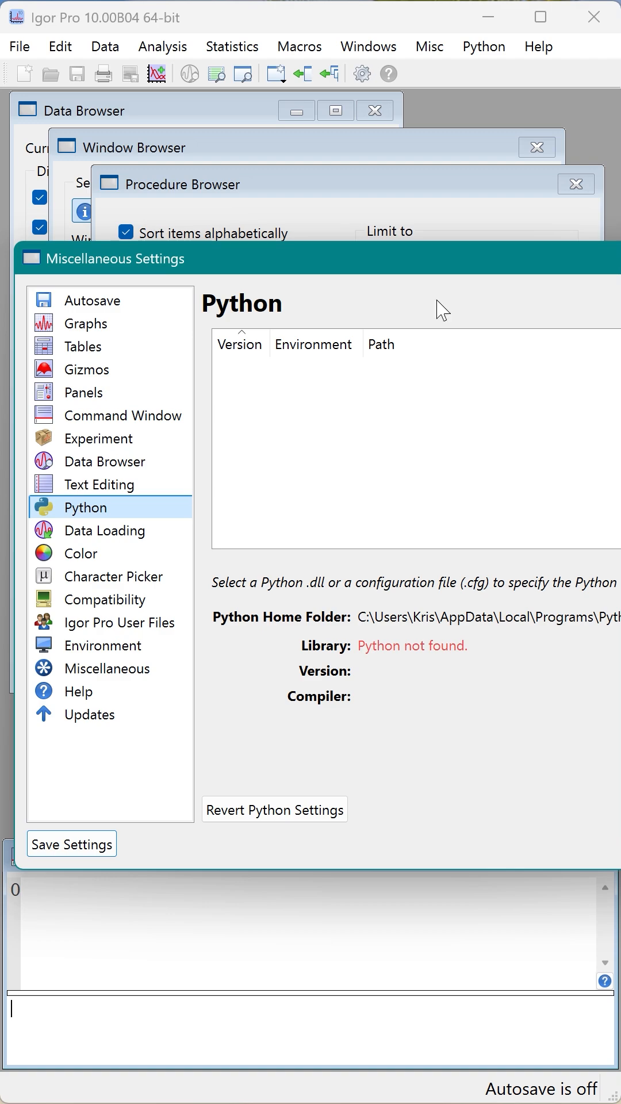
{"action": "left_click", "coordinate": [483, 46]}
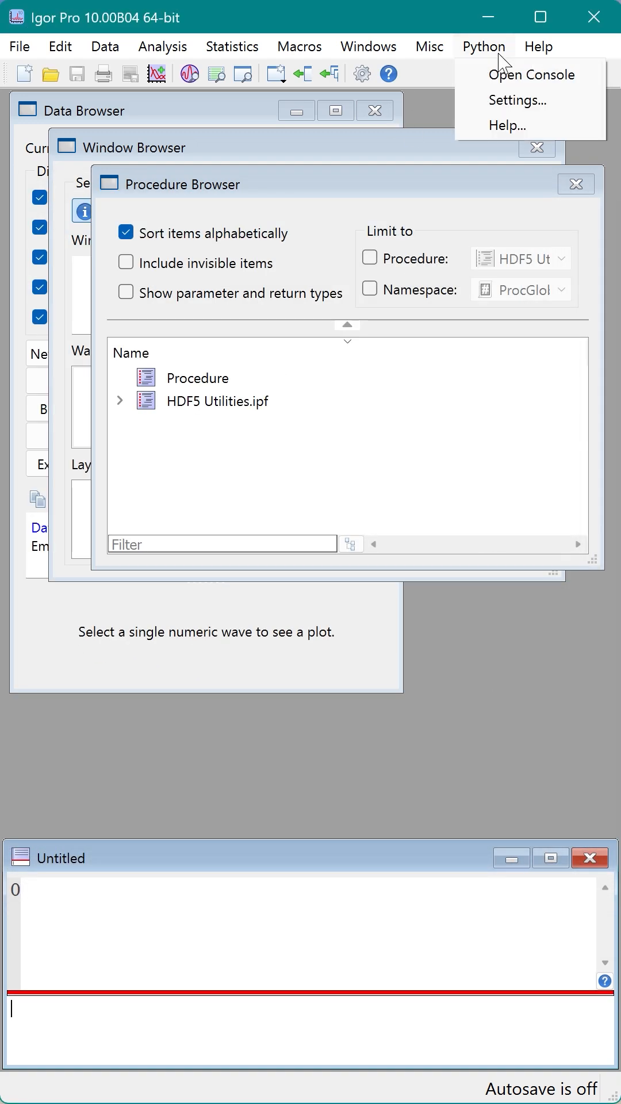
Retry the Python console and follow the alert's Download Python link to python.org.
{"action": "left_click", "coordinate": [531, 75]}
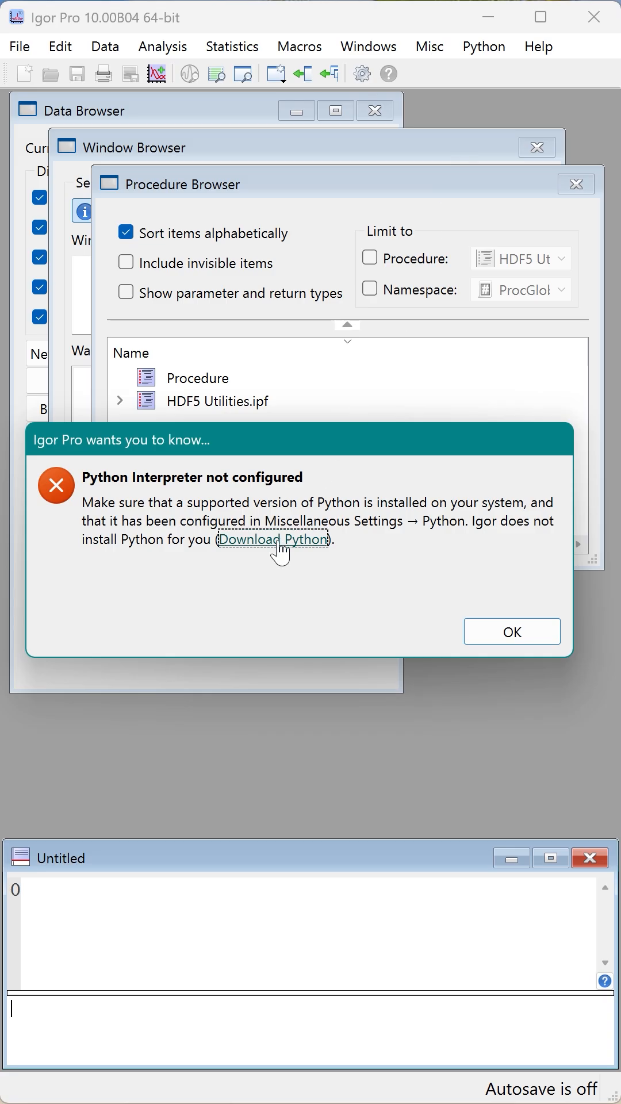
{"action": "left_click", "coordinate": [273, 539]}
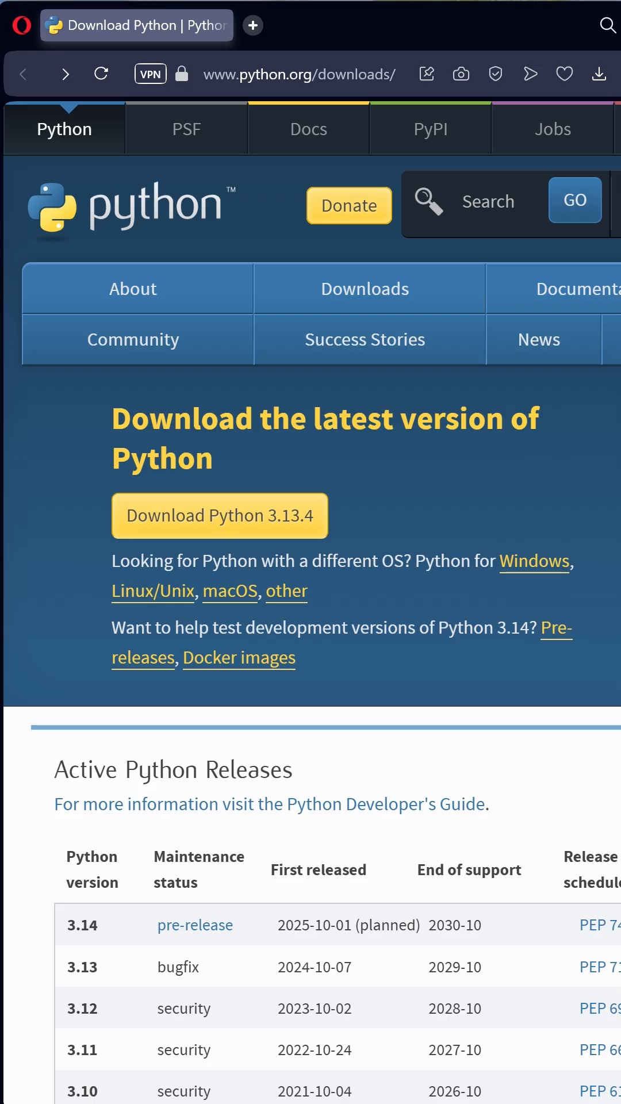
{"action": "mouse_move", "coordinate": [432, 534]}
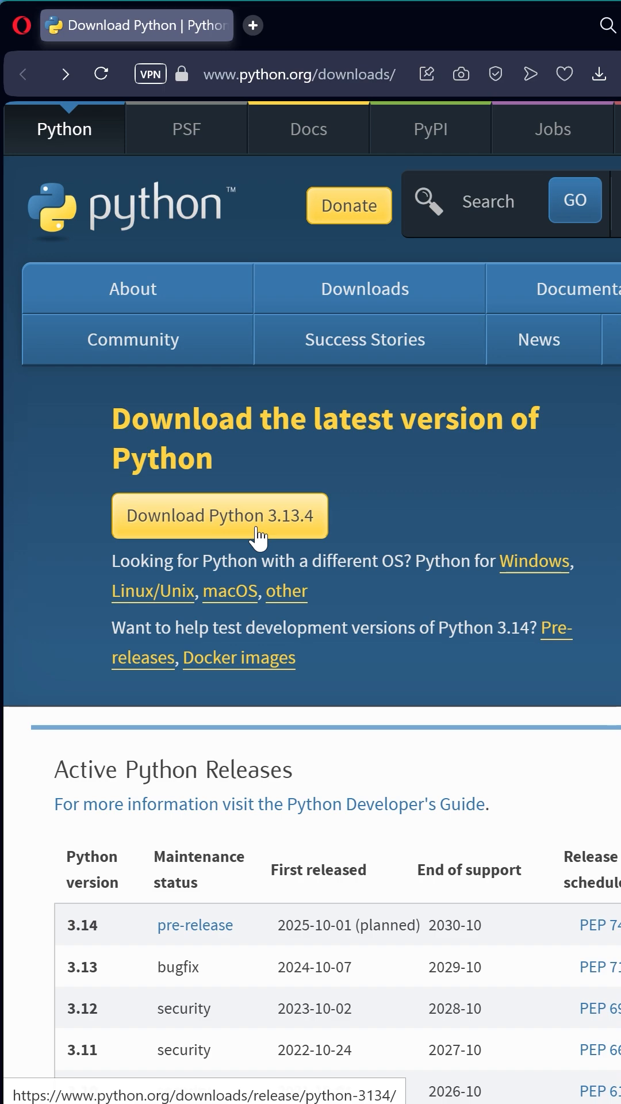
Save the Python 3.13.4 Windows installer (64-bit) to Downloads and reveal it in its folder.
{"action": "left_click", "coordinate": [218, 516]}
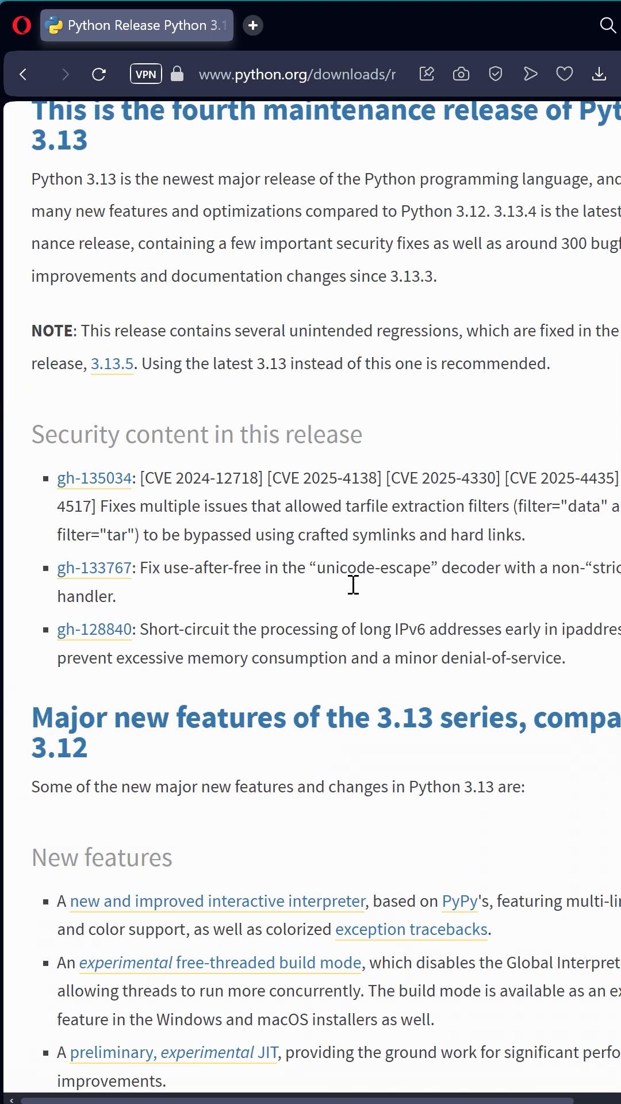
{"action": "scroll", "scroll_direction": "down", "scroll_amount": 3}
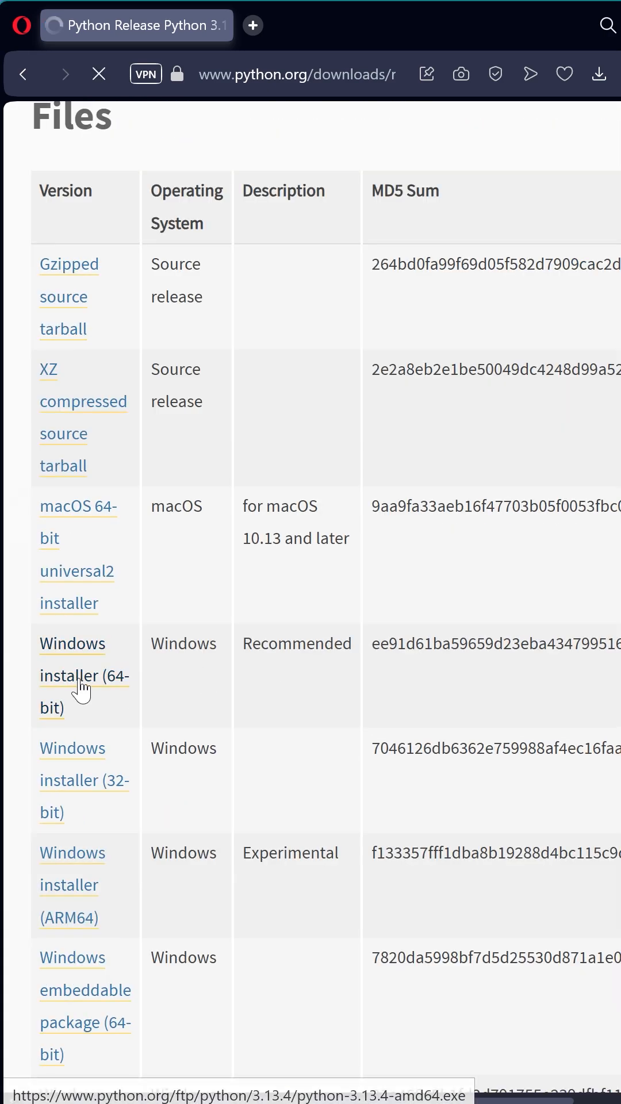
{"action": "left_click", "coordinate": [84, 676]}
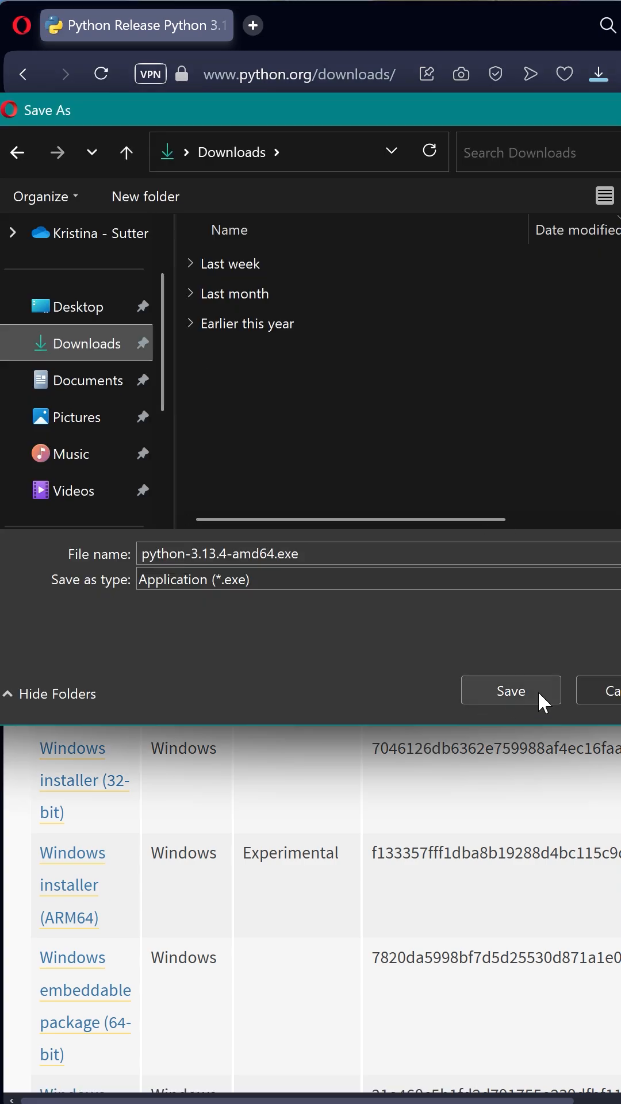
{"action": "left_click", "coordinate": [511, 690]}
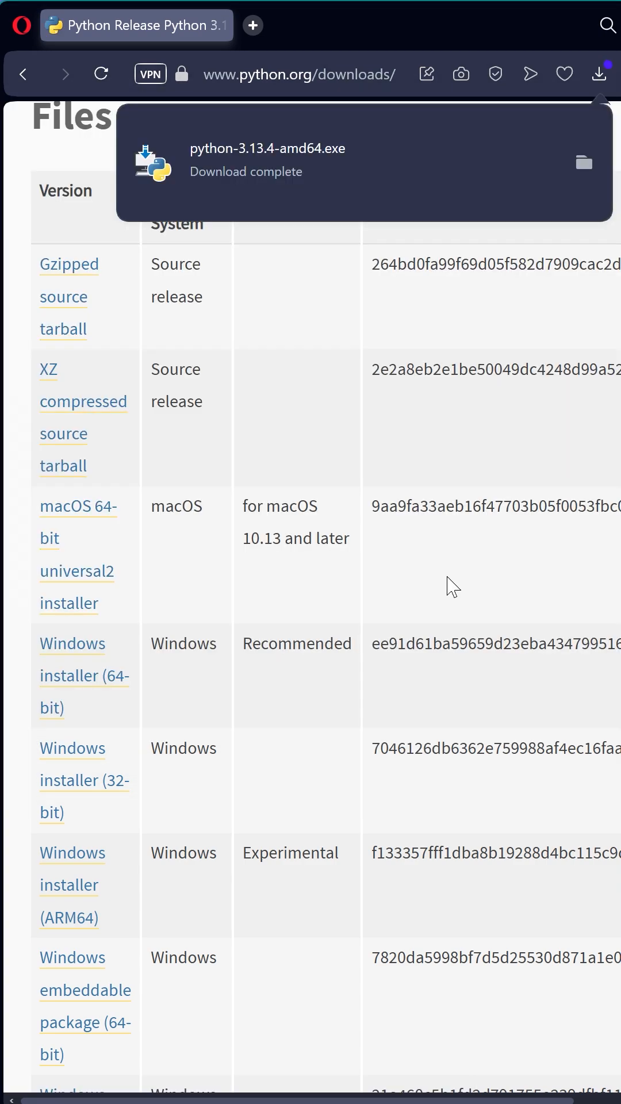
{"action": "left_click", "coordinate": [584, 164]}
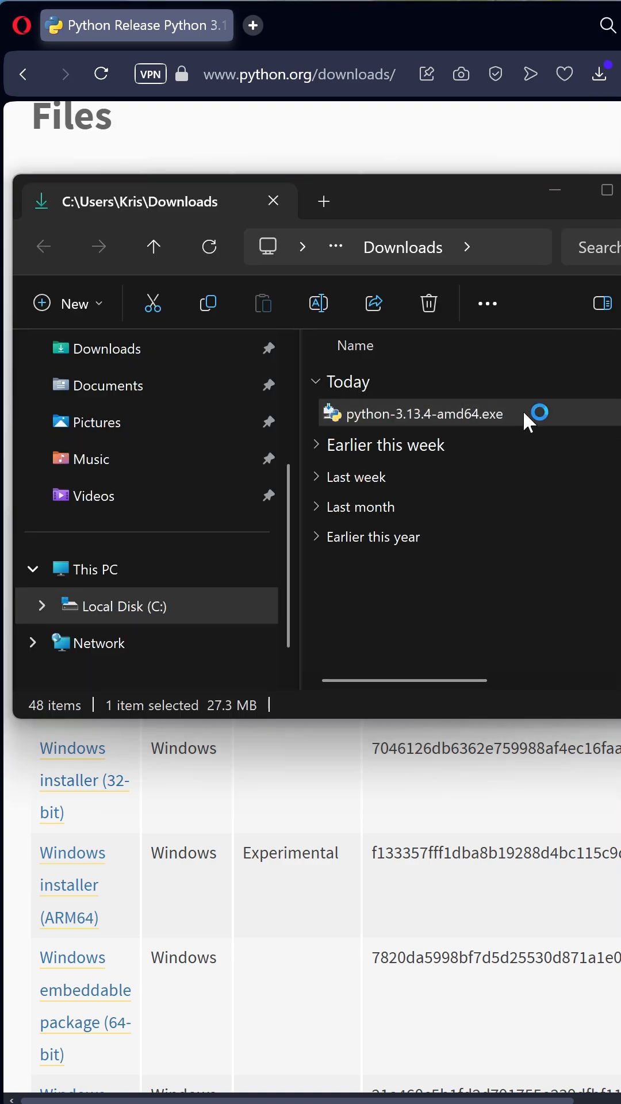
Launch python-3.13.4-amd64.exe and Install Now with python.exe added to PATH.
{"action": "double_click", "coordinate": [425, 414]}
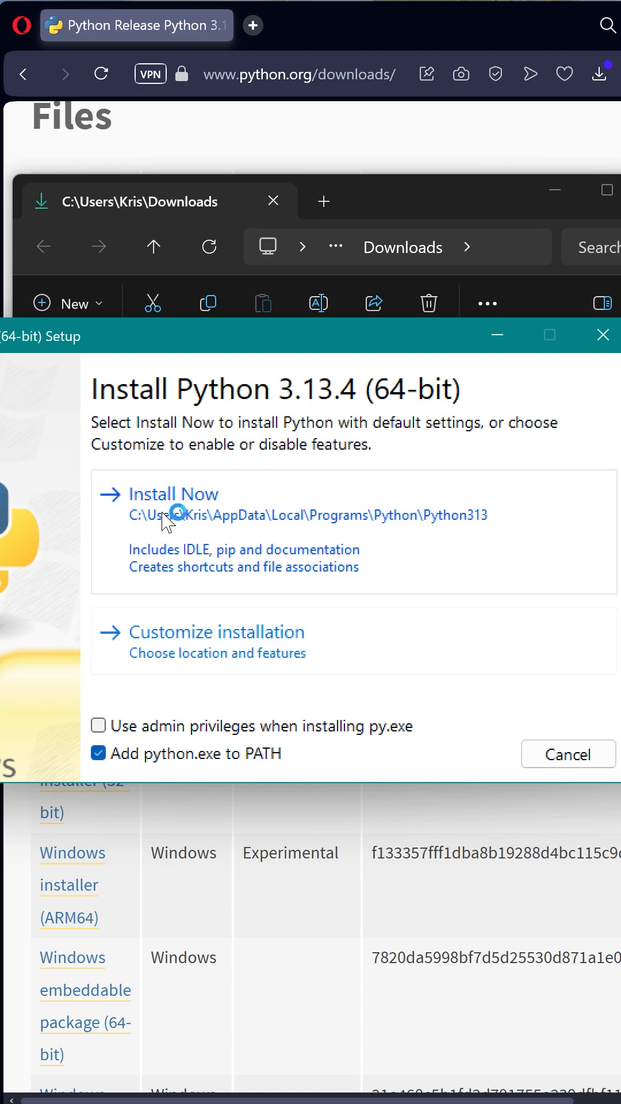
{"action": "left_click", "coordinate": [173, 495]}
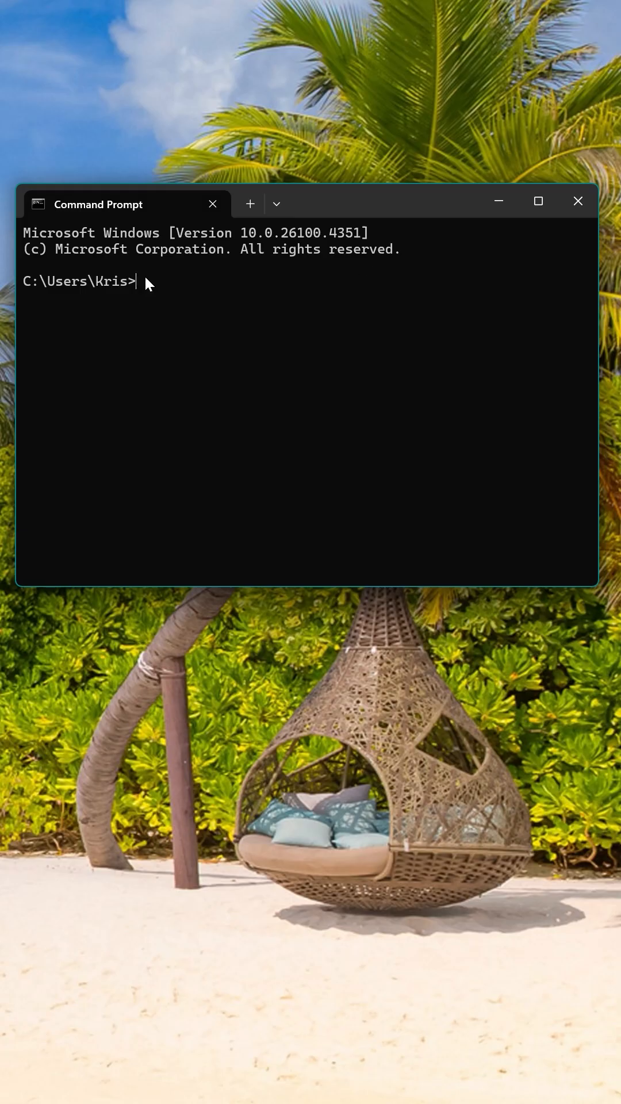
Enter the python command in Command Prompt to test the installation.
{"action": "type", "text": "py"}
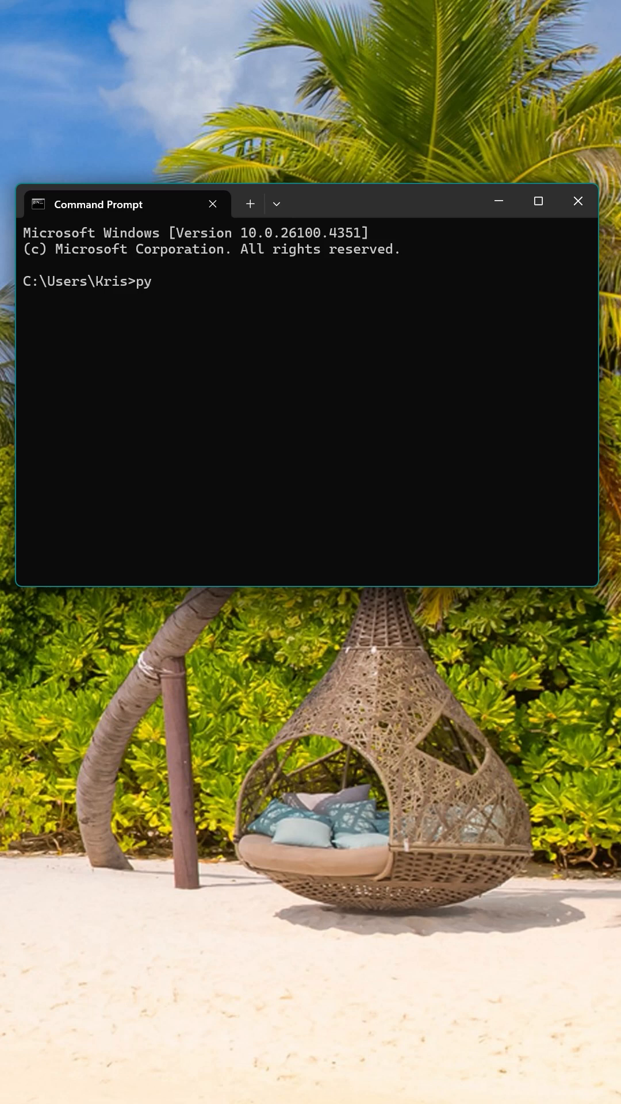
{"action": "type", "text": "thon"}
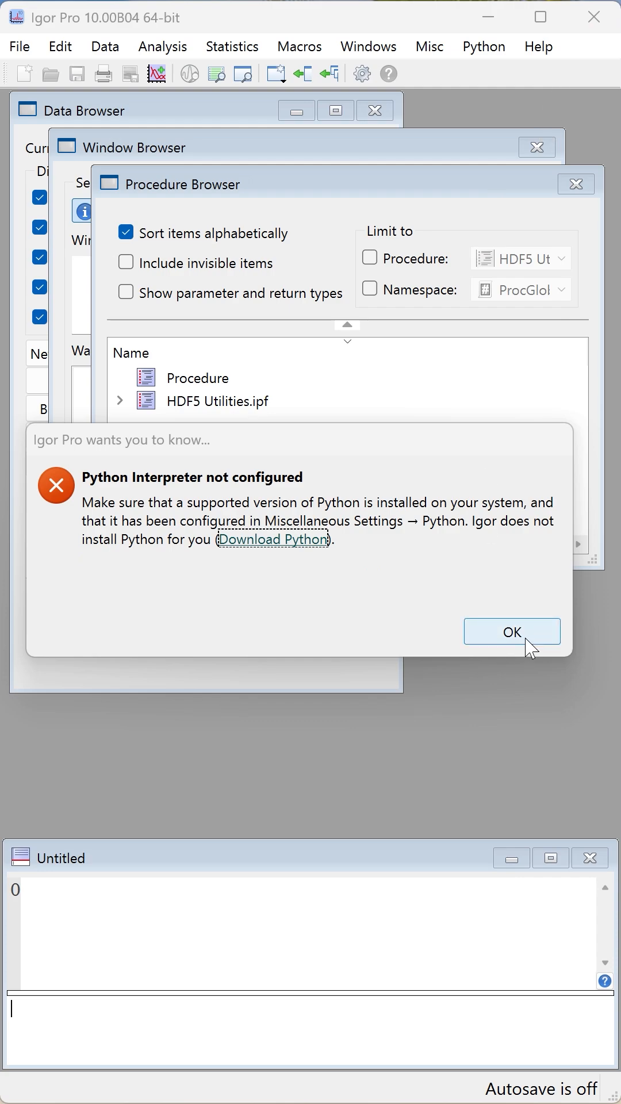
Dismiss the warning and confirm Miscellaneous Settings auto-detects Python 3.13.4, then cancel.
{"action": "left_click", "coordinate": [512, 632]}
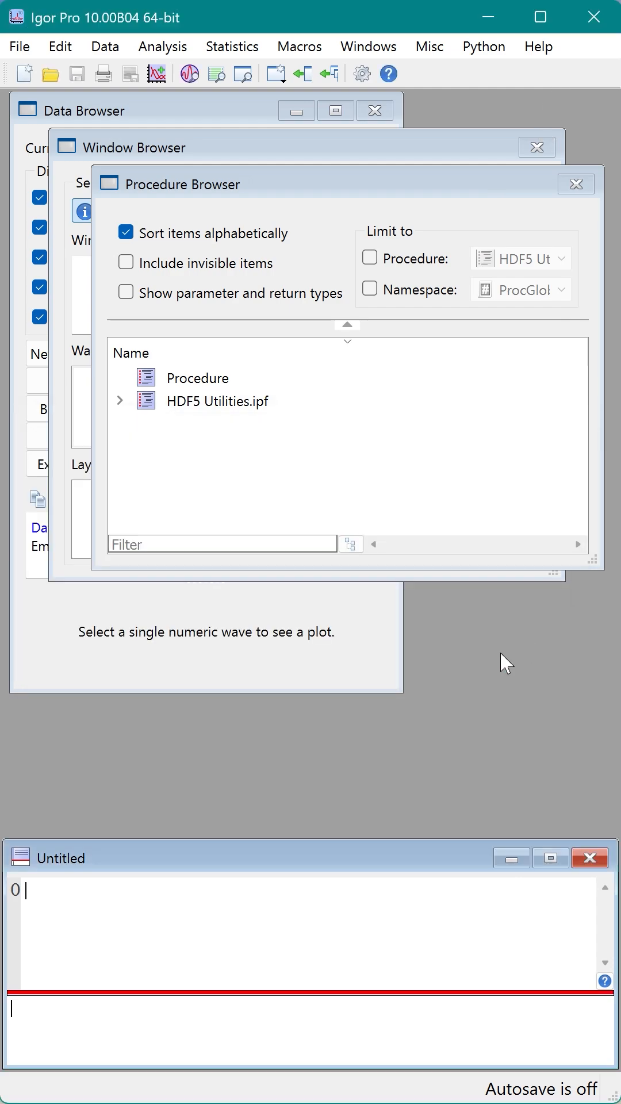
{"action": "left_click", "coordinate": [429, 46]}
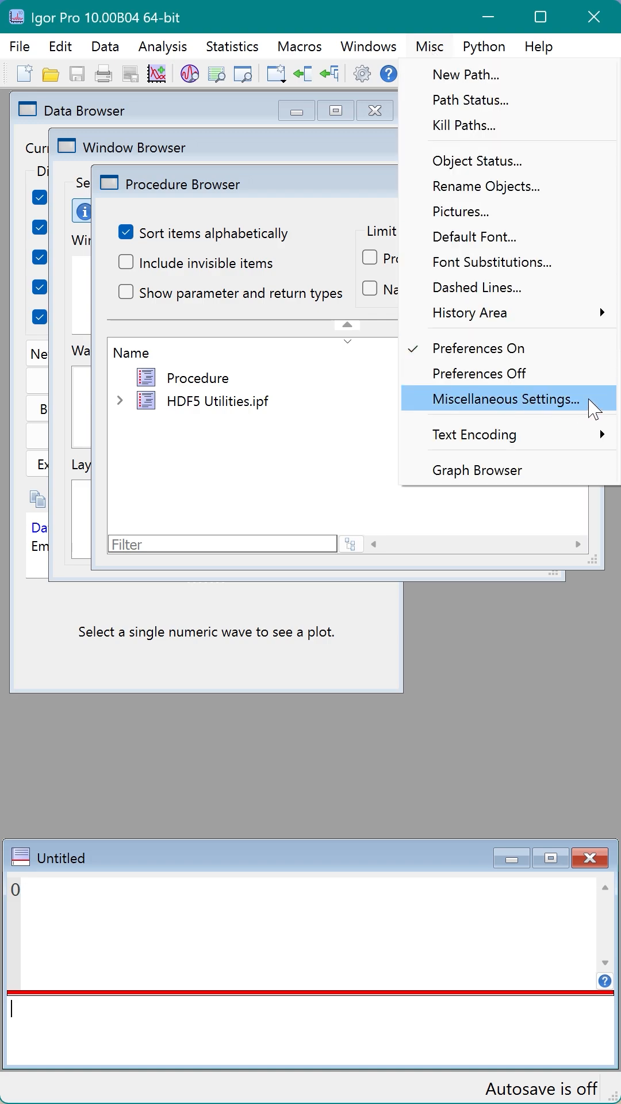
{"action": "left_click", "coordinate": [505, 399]}
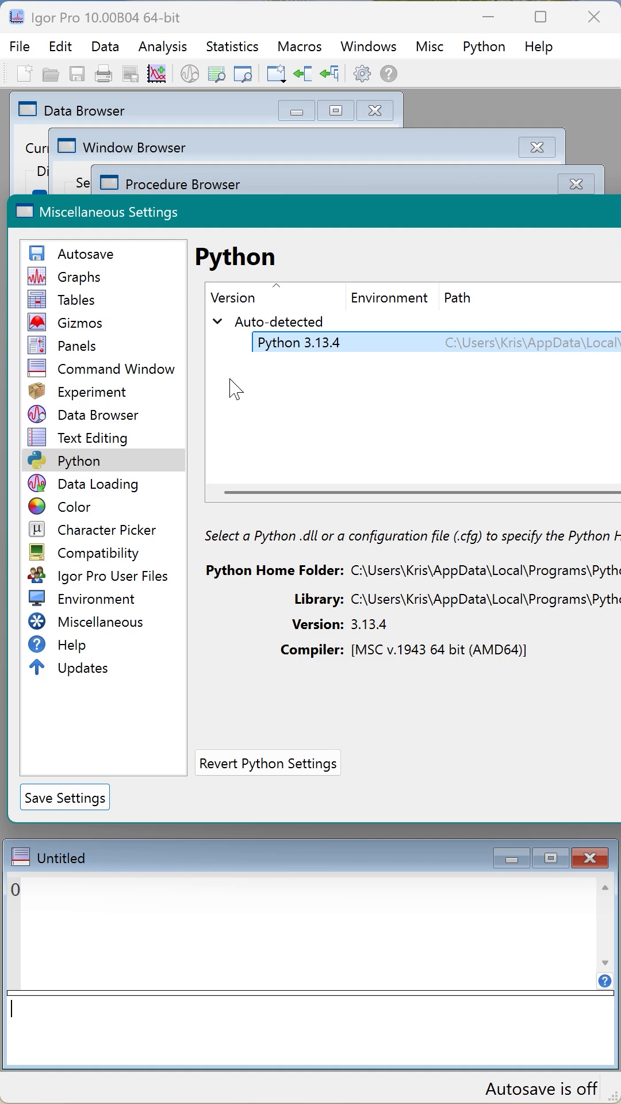
{"action": "mouse_move", "coordinate": [95, 490]}
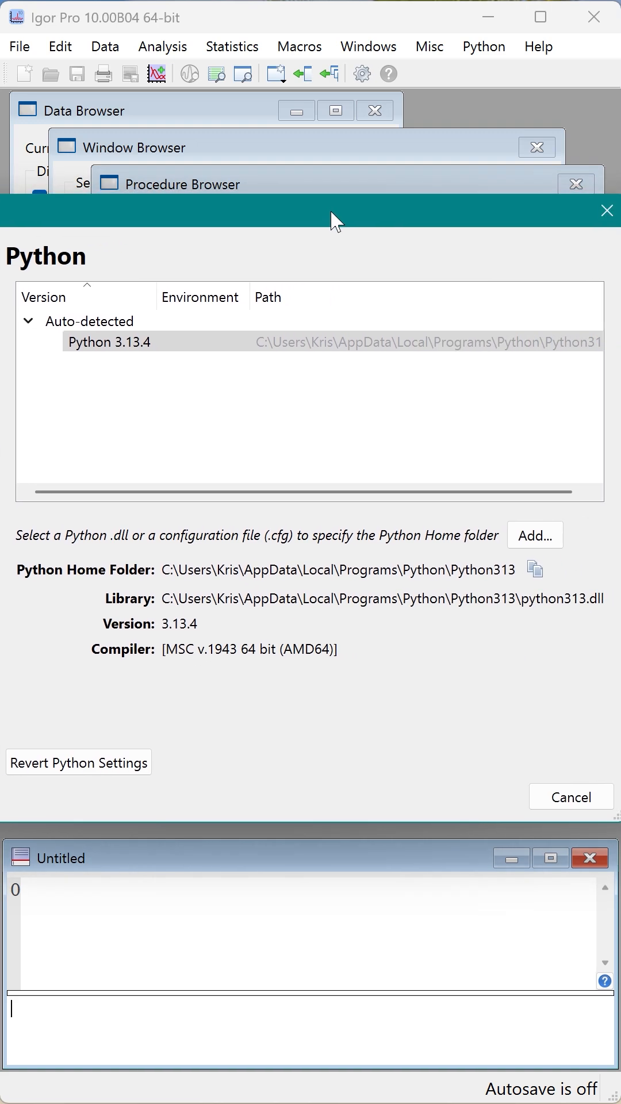
{"action": "mouse_move", "coordinate": [203, 561]}
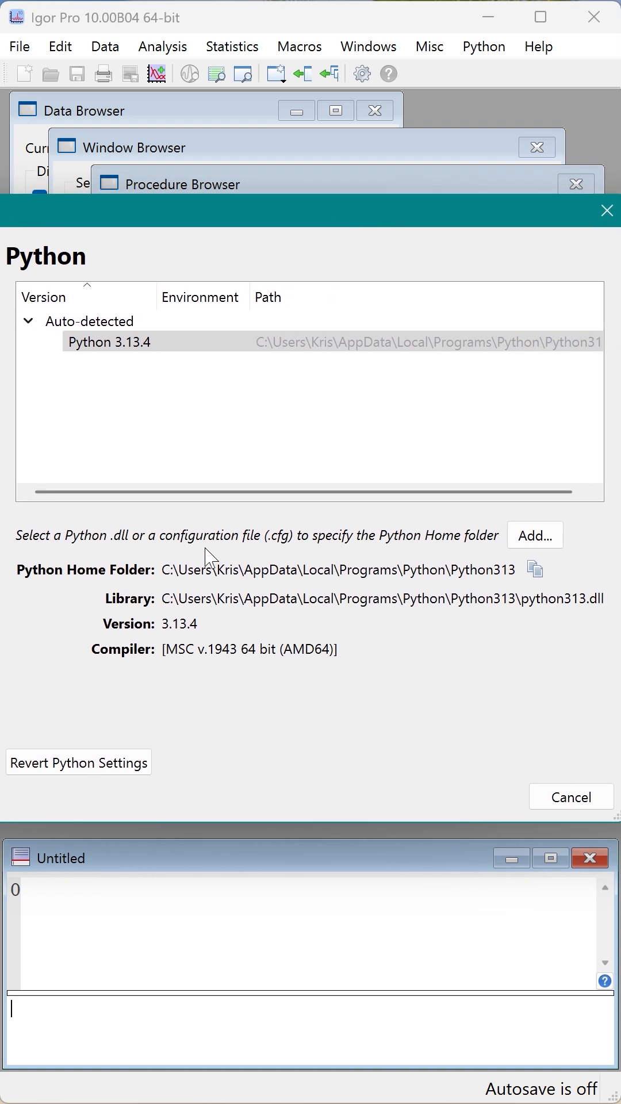
{"action": "mouse_move", "coordinate": [201, 616]}
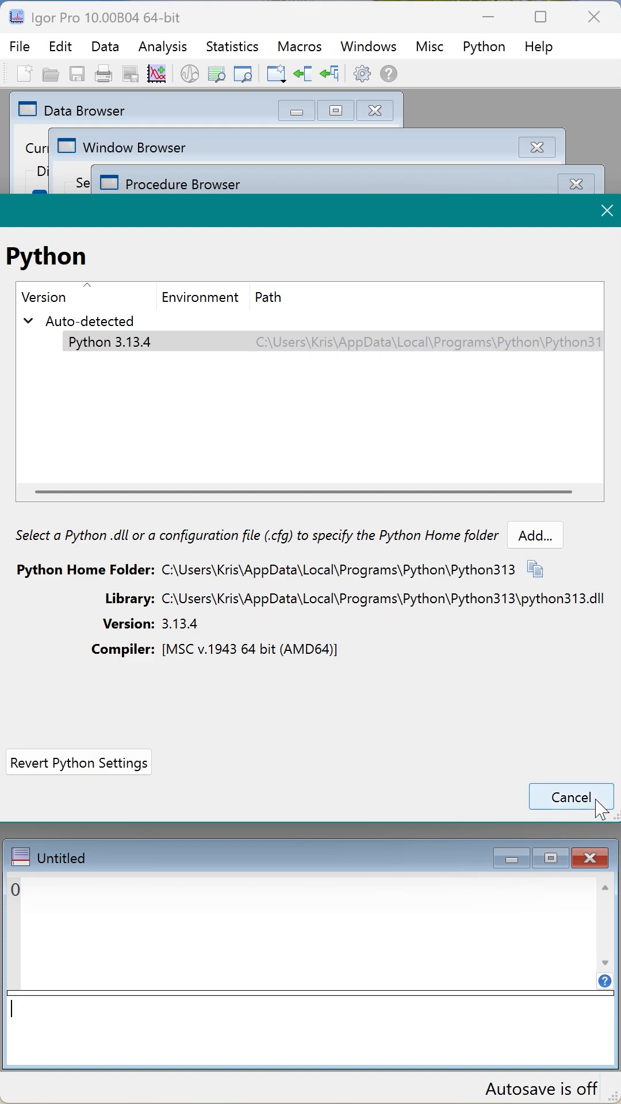
{"action": "left_click", "coordinate": [569, 798]}
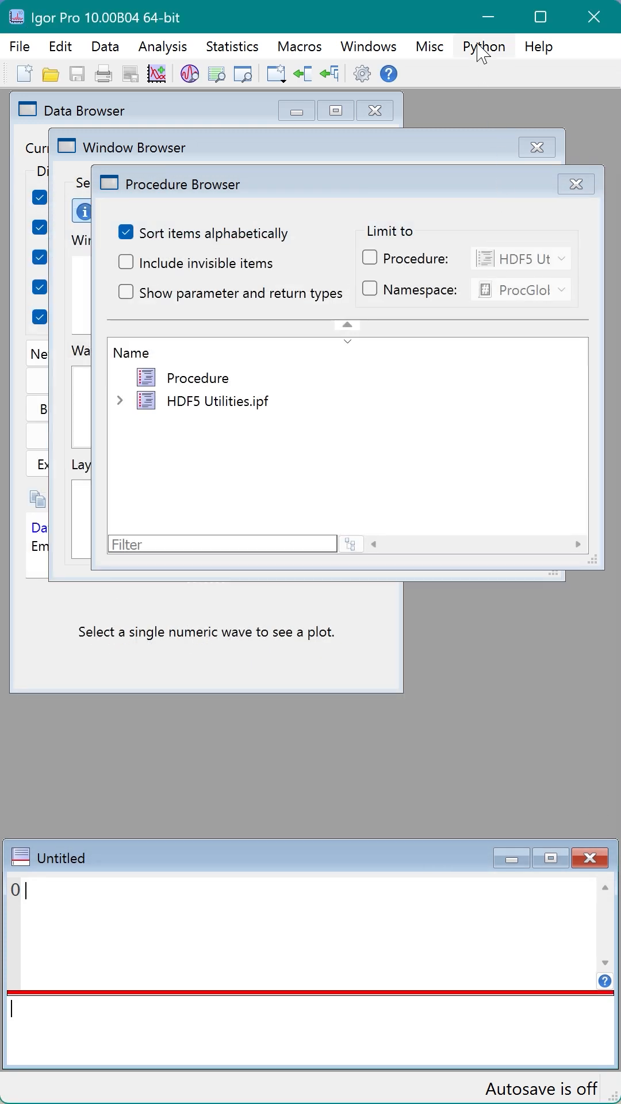
{"action": "mouse_move", "coordinate": [492, 69]}
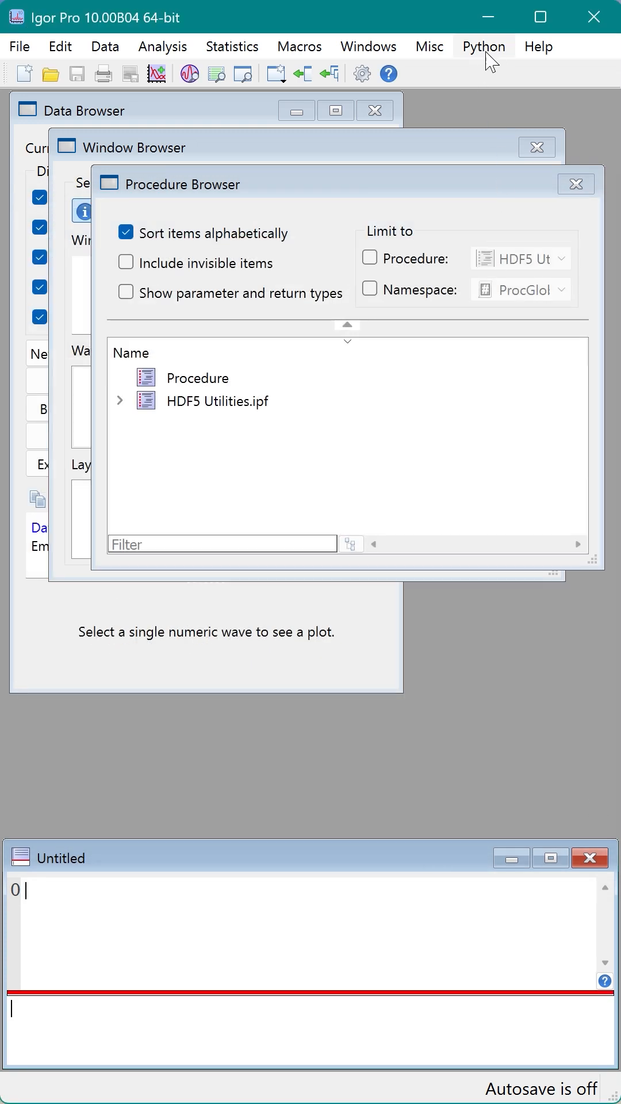
Start the Python Console and begin entering print("Hello Igor") at the prompt.
{"action": "left_click", "coordinate": [483, 46]}
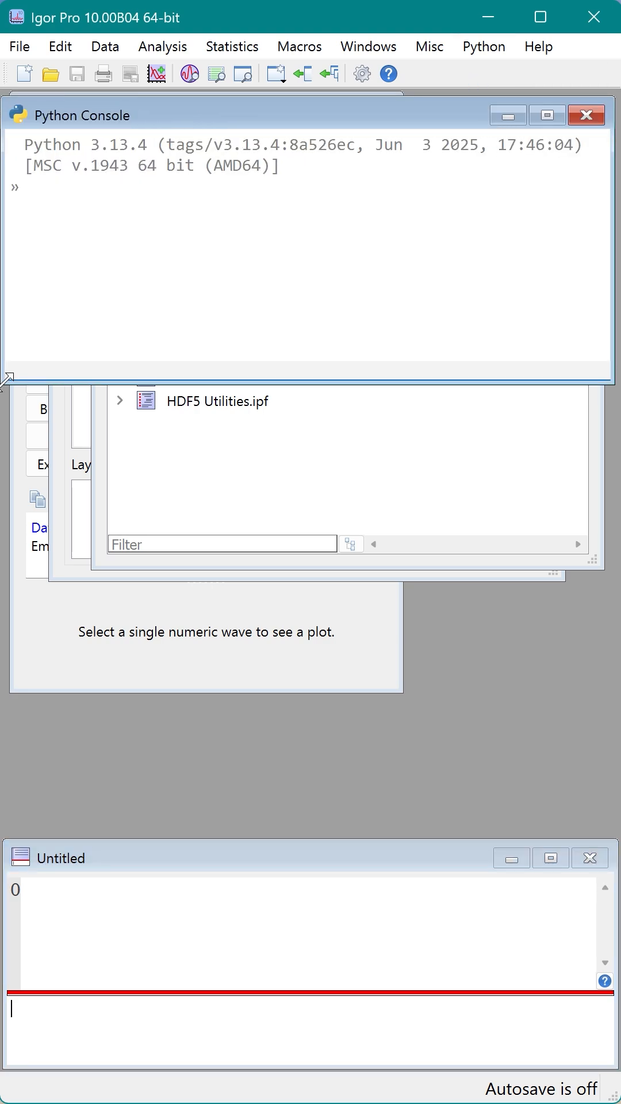
{"action": "type", "text": "print(\"Hello Ig"}
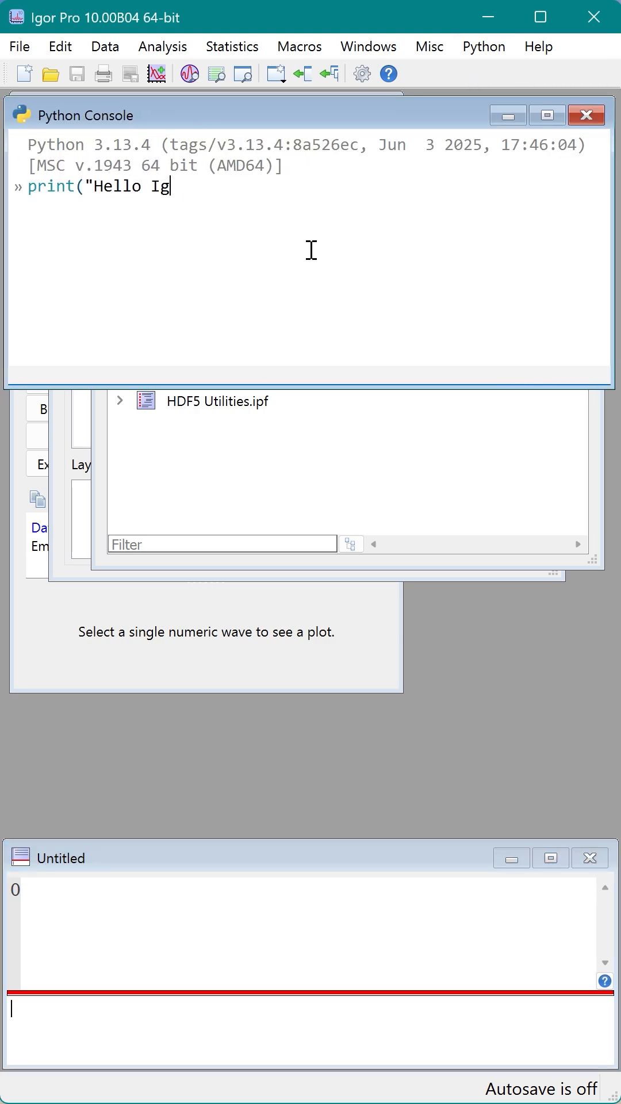